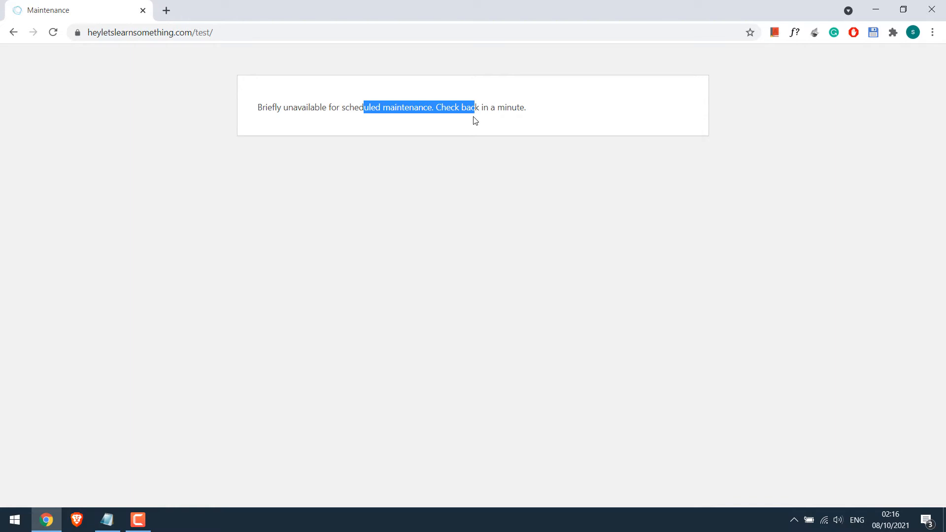
Load the /test/wp-admin address, which still shows the scheduled-maintenance notice.
left_click(457, 182)
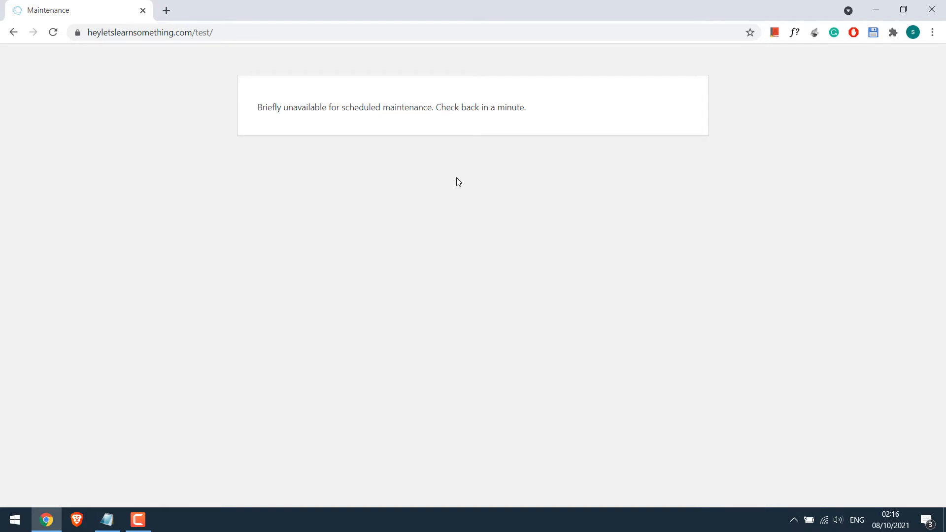
mouse_move(687, 167)
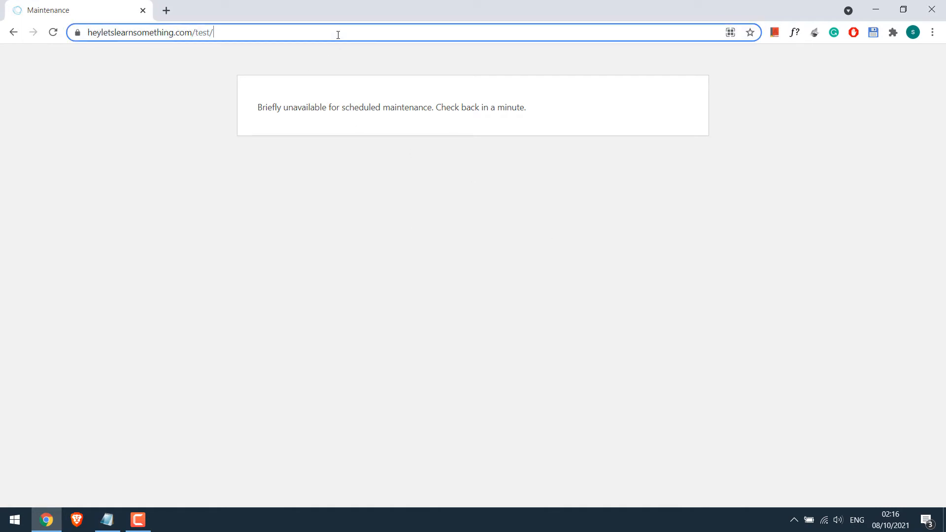
type("wp-admin/")
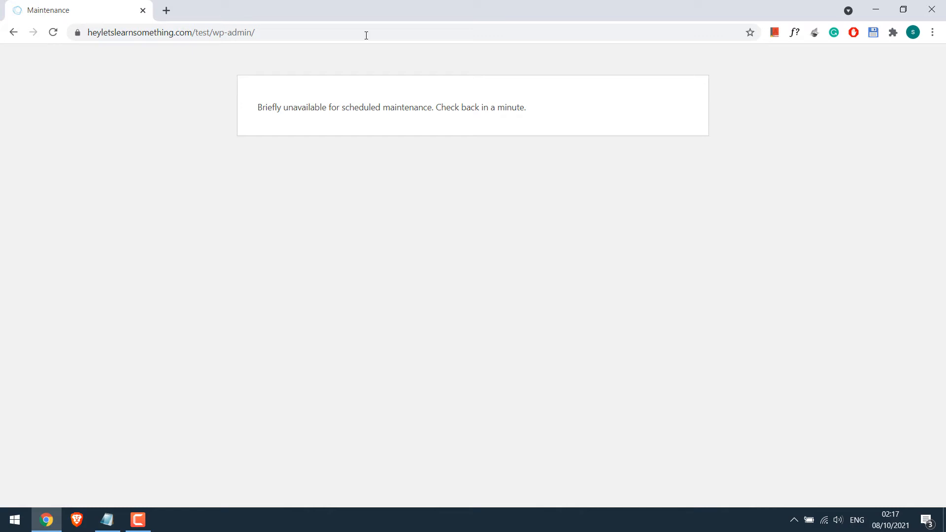
mouse_move(495, 174)
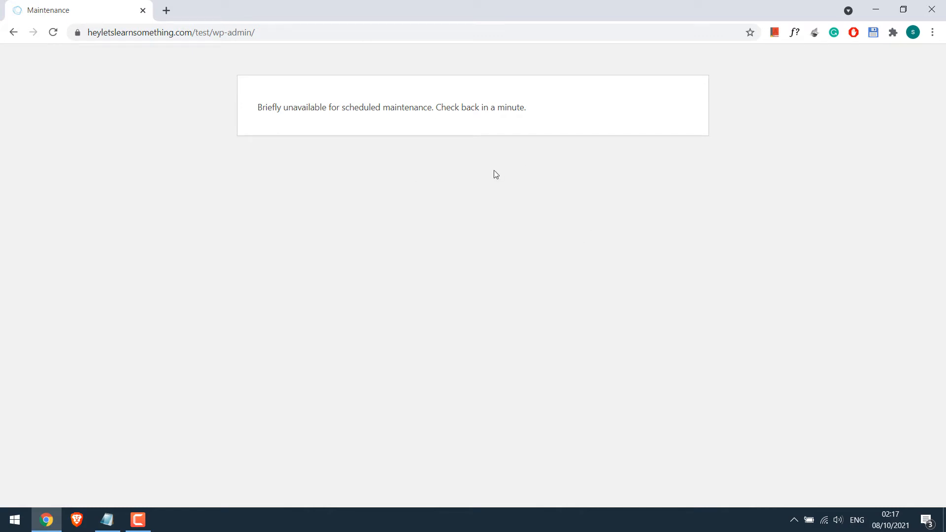
mouse_move(532, 348)
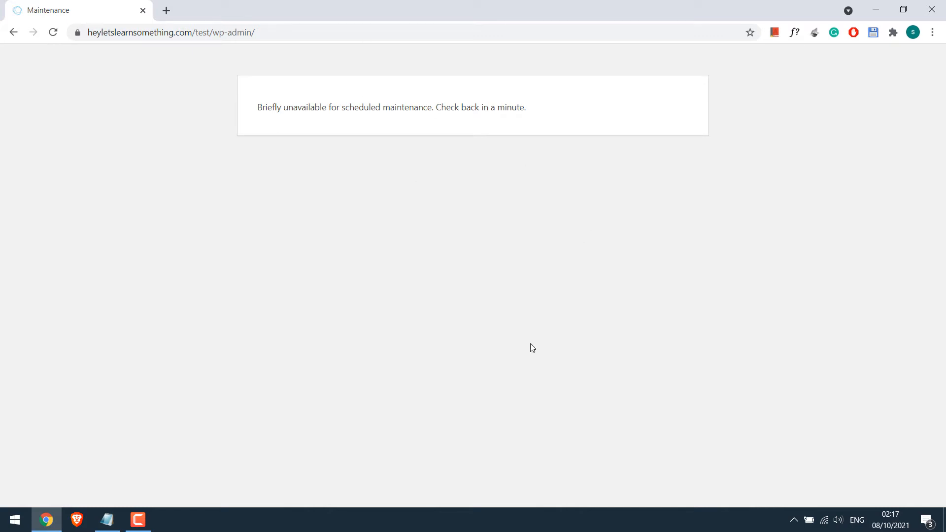
mouse_move(183, 93)
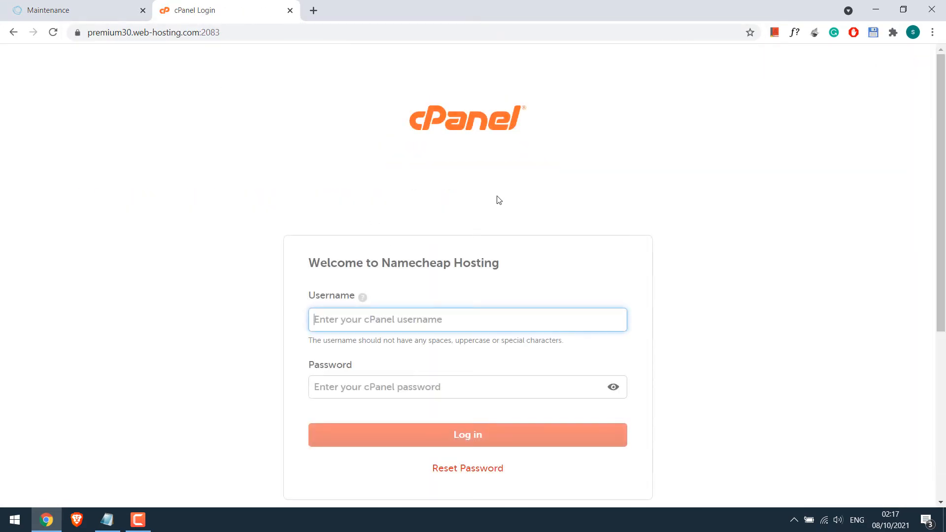
type("direzzqu")
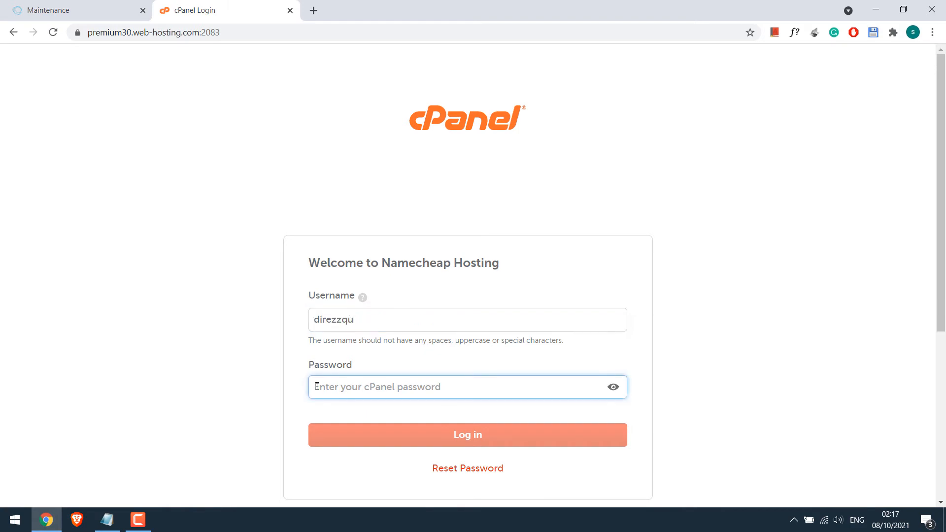
left_click(467, 435)
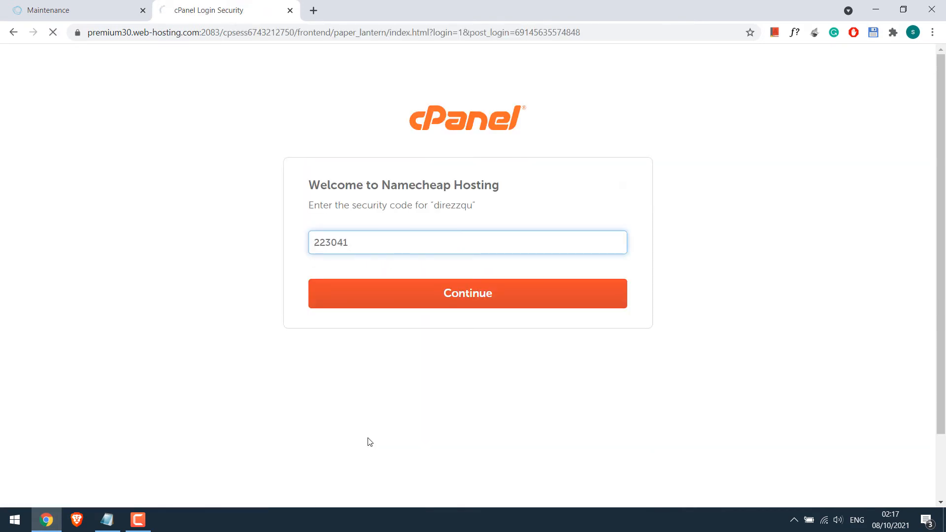
left_click(467, 294)
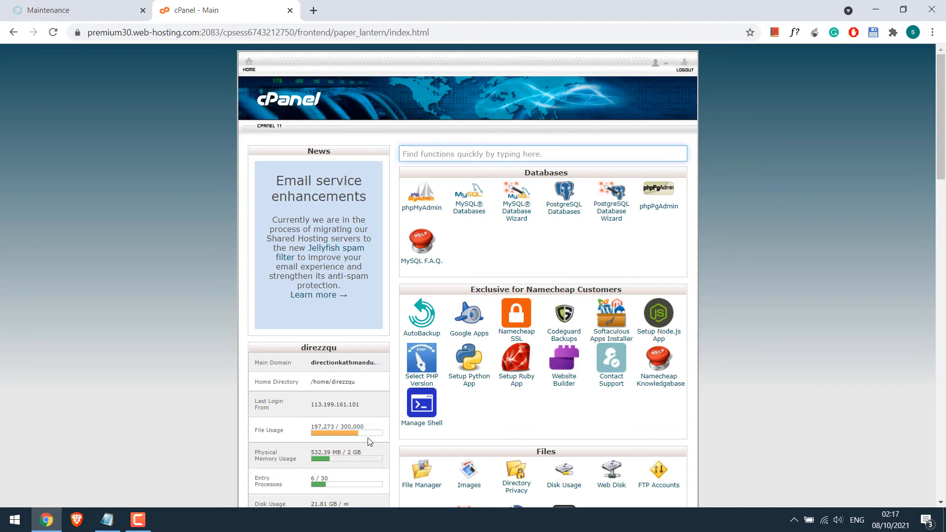
mouse_move(657, 264)
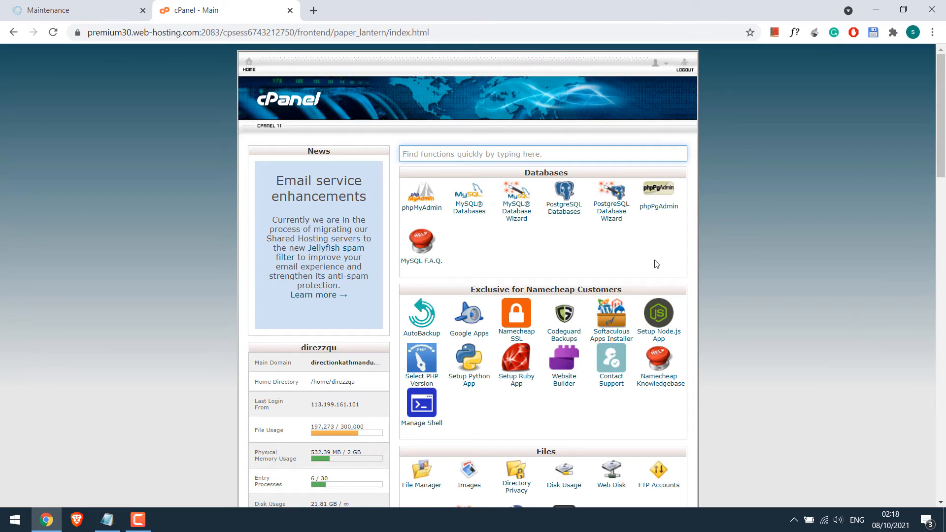
mouse_move(708, 306)
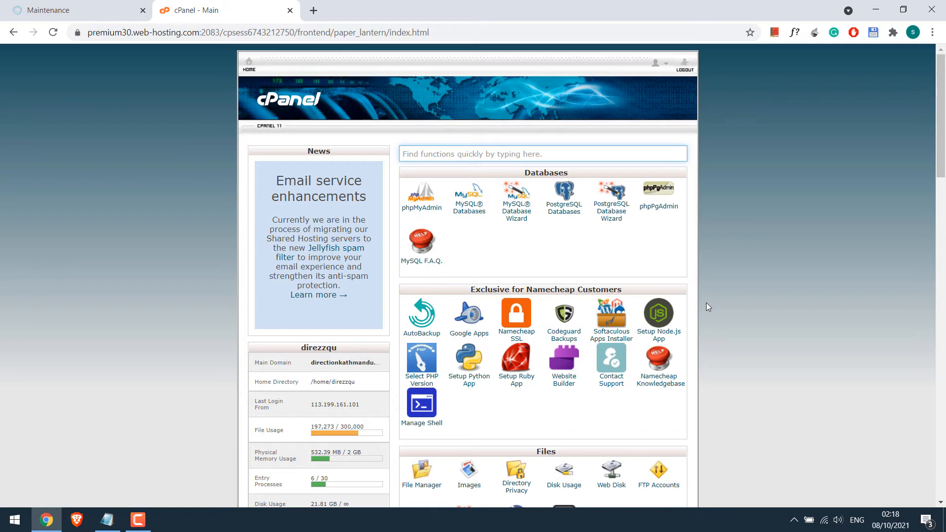
mouse_move(741, 280)
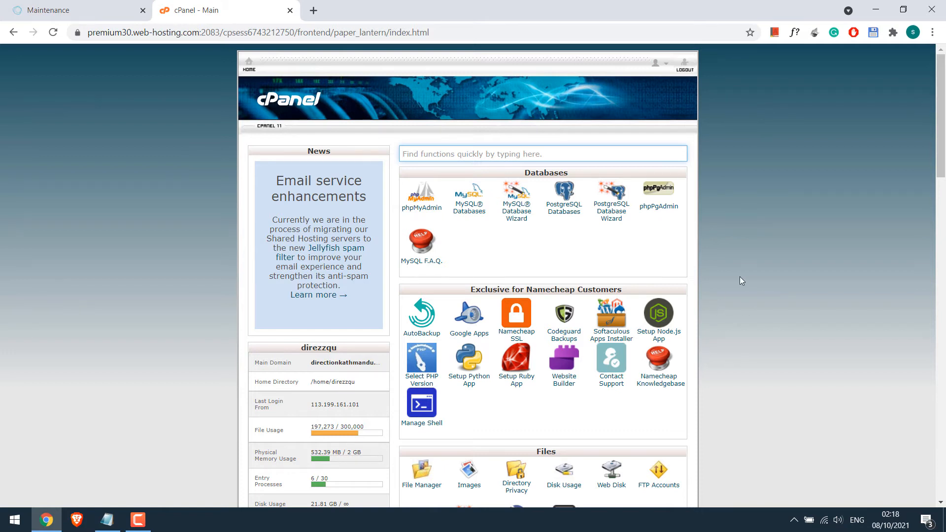
Open the WordPress site folder in File Manager and enable Show Hidden Files.
left_click(422, 474)
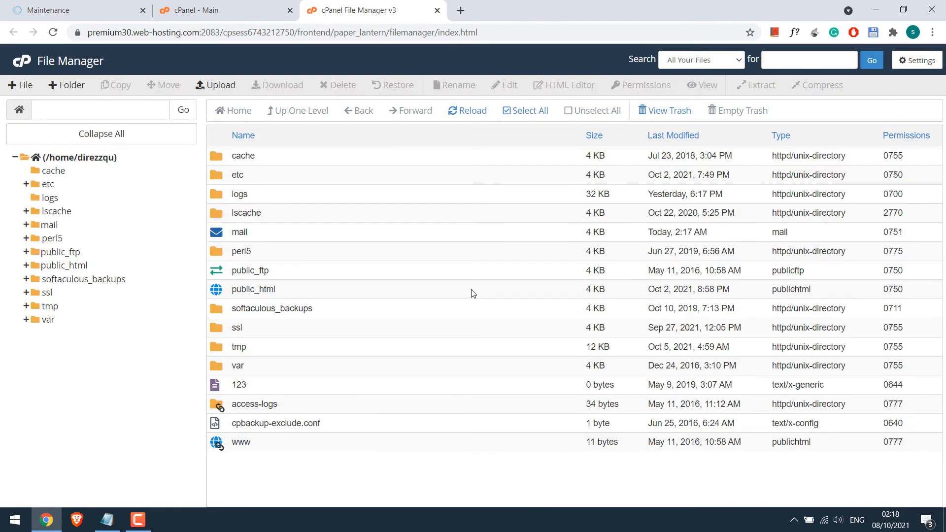
mouse_move(473, 304)
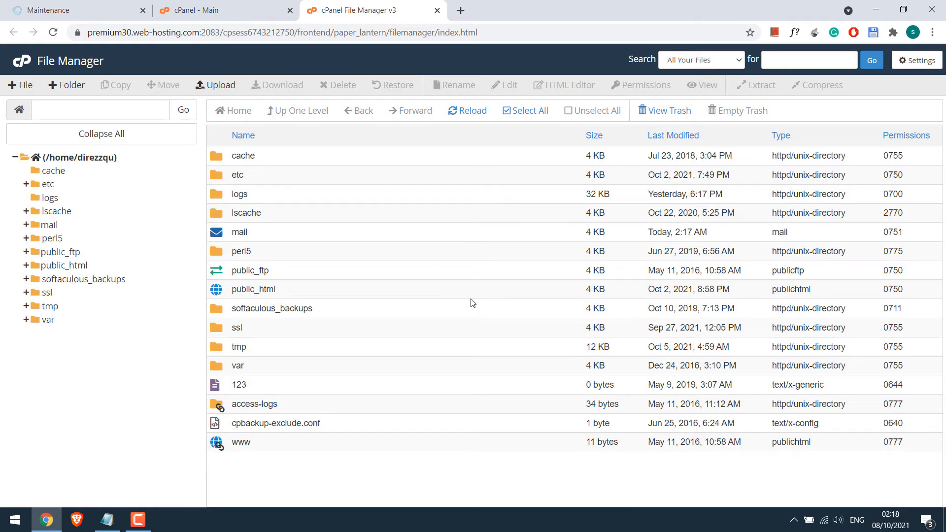
mouse_move(223, 295)
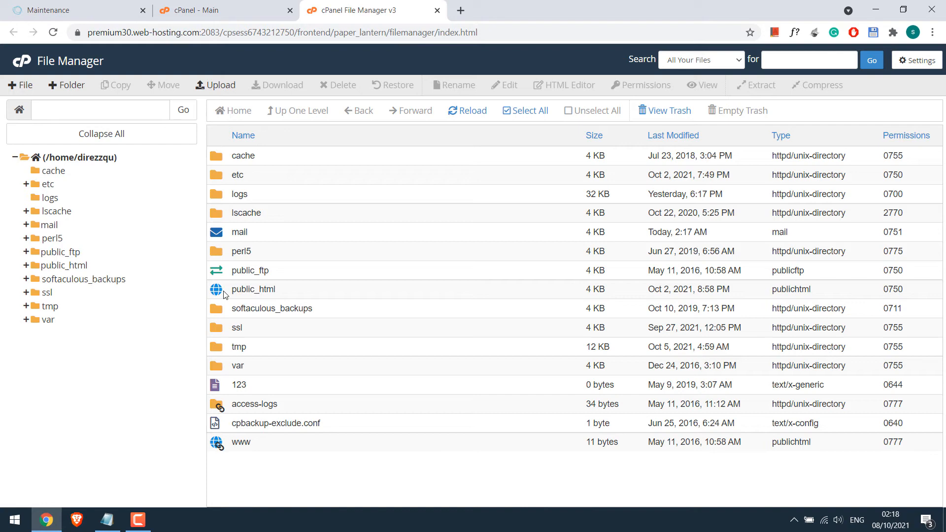
double_click(253, 289)
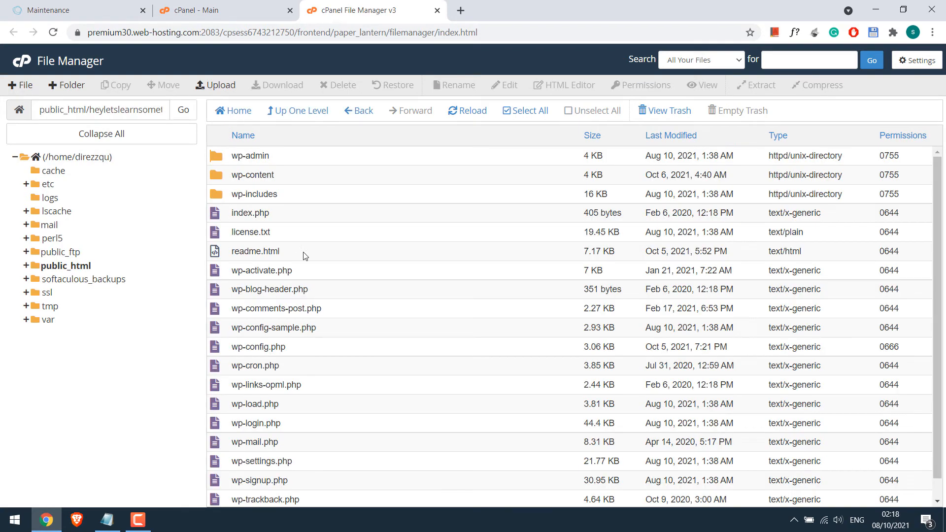
mouse_move(368, 312)
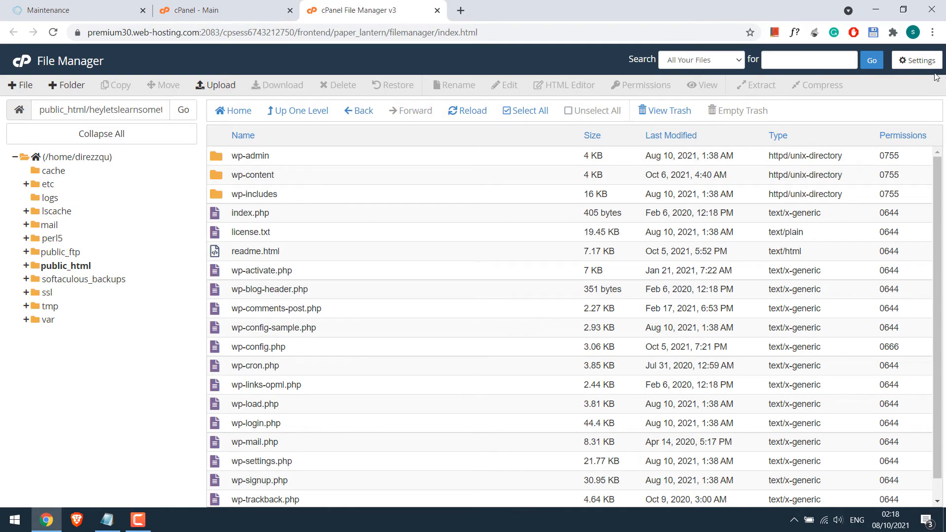
left_click(916, 60)
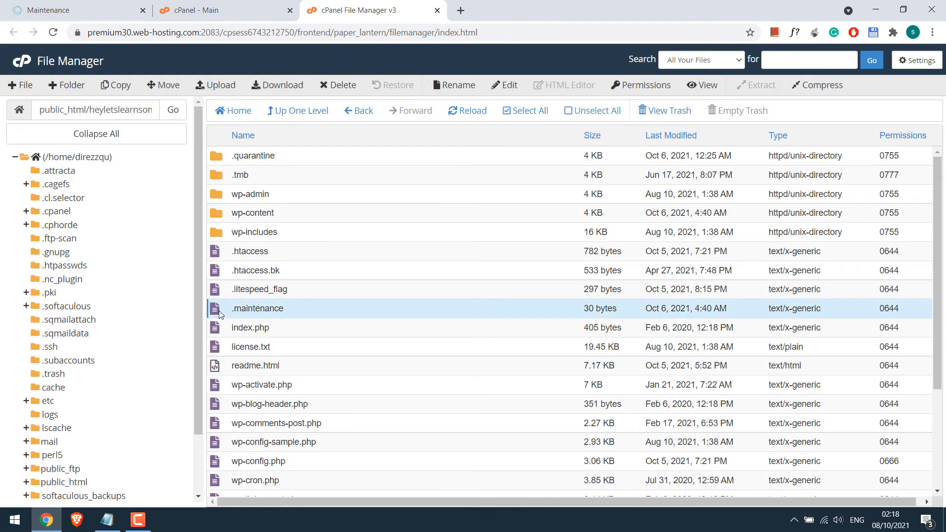
Delete the .maintenance file to trash and return to the maintenance-page tab.
right_click(257, 308)
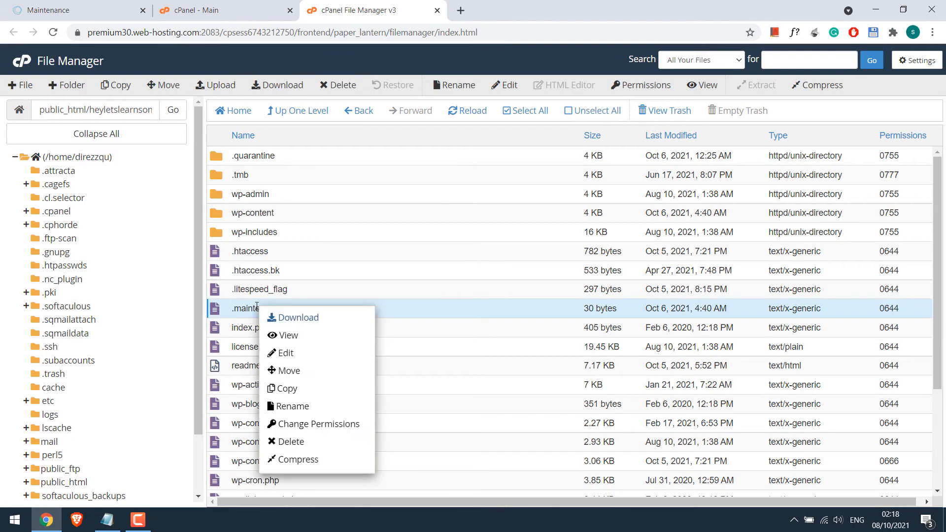
mouse_move(292, 441)
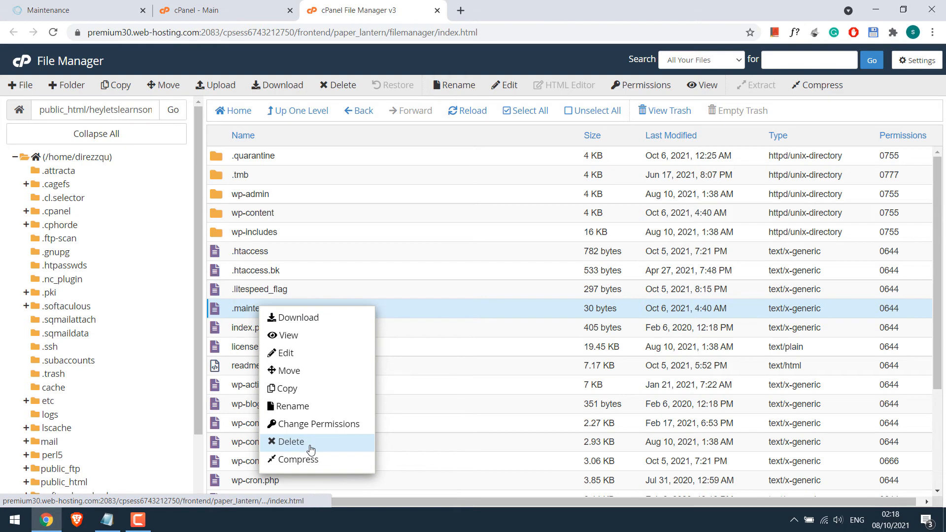
mouse_move(287, 387)
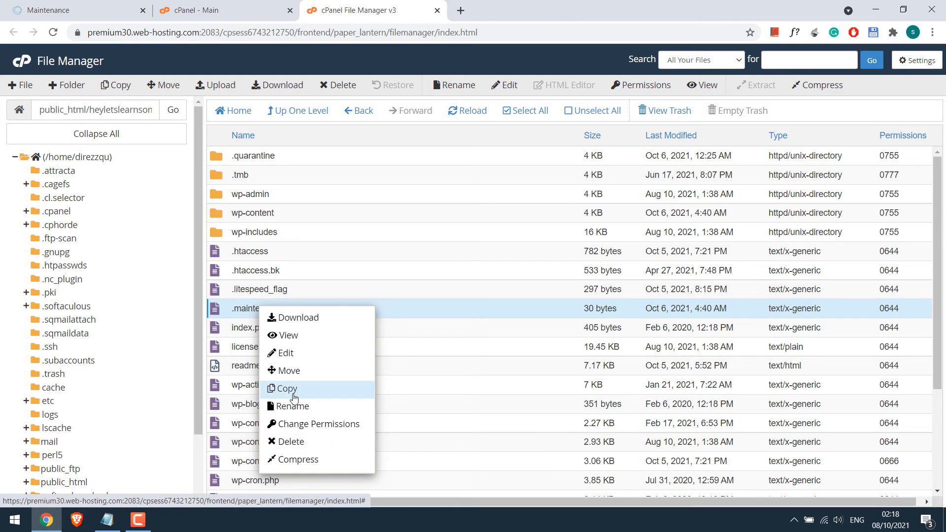
mouse_move(293, 441)
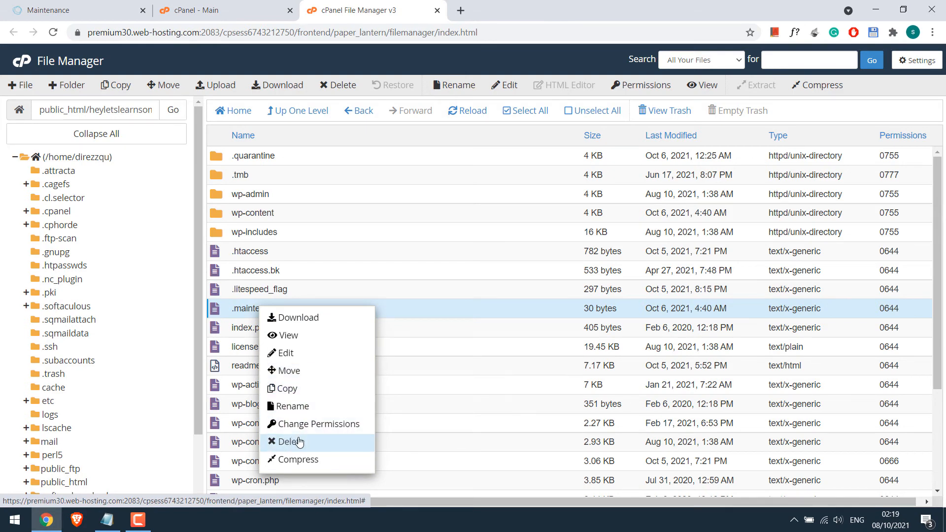
left_click(292, 441)
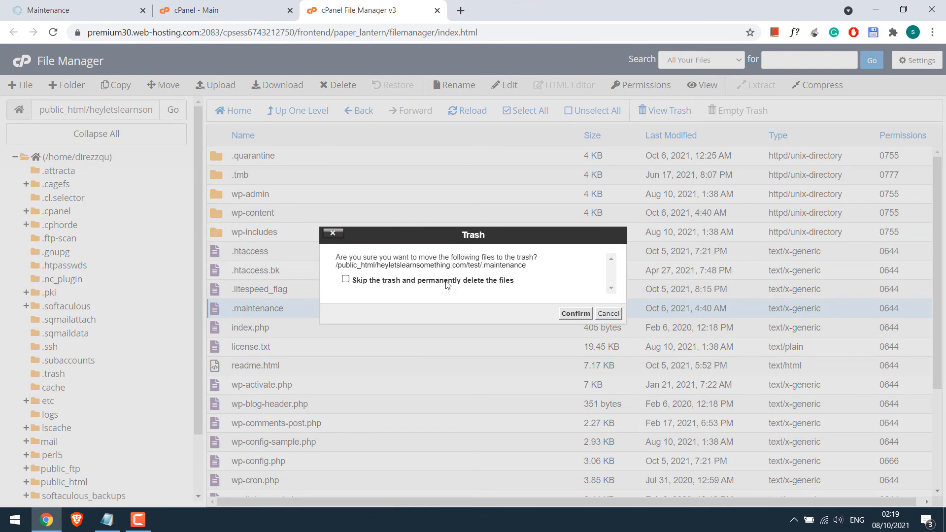
left_click(573, 313)
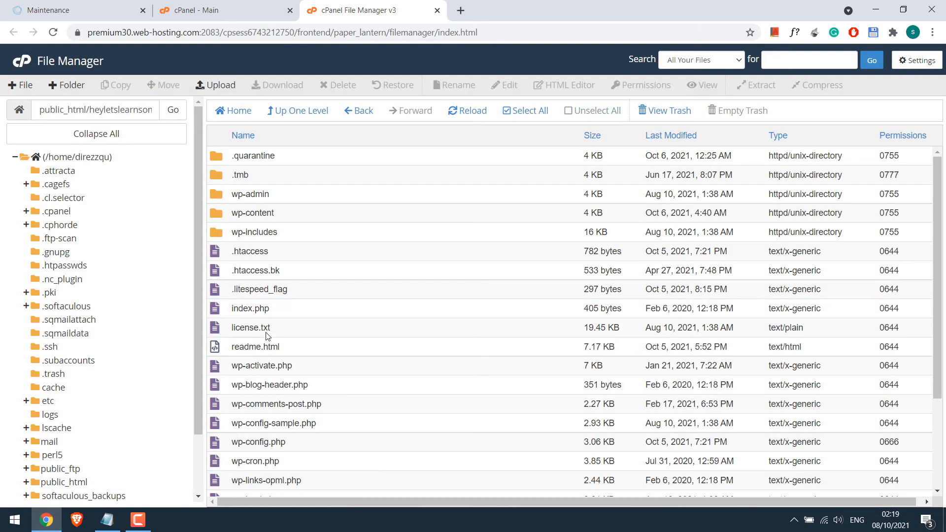
left_click(72, 10)
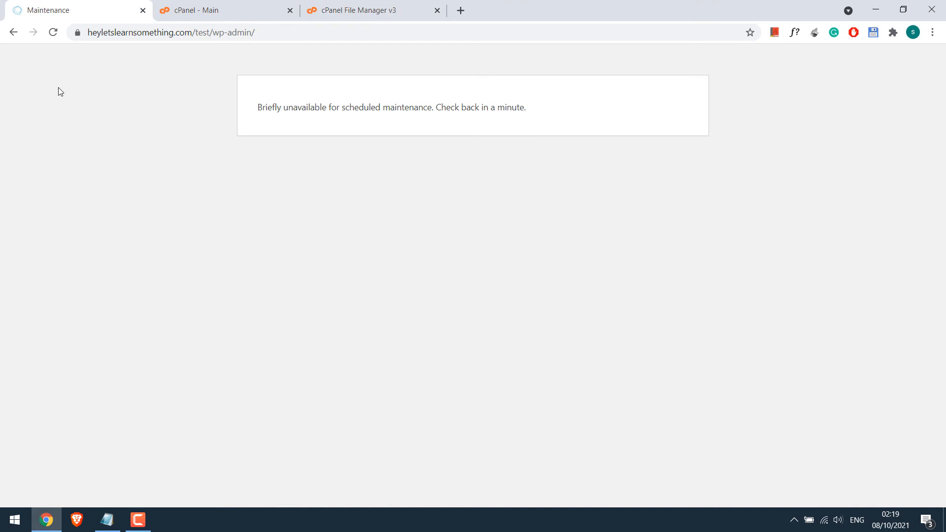
Reload wp-admin, dismiss the browser sign-in prompt, and log in as demo.
left_click(53, 33)
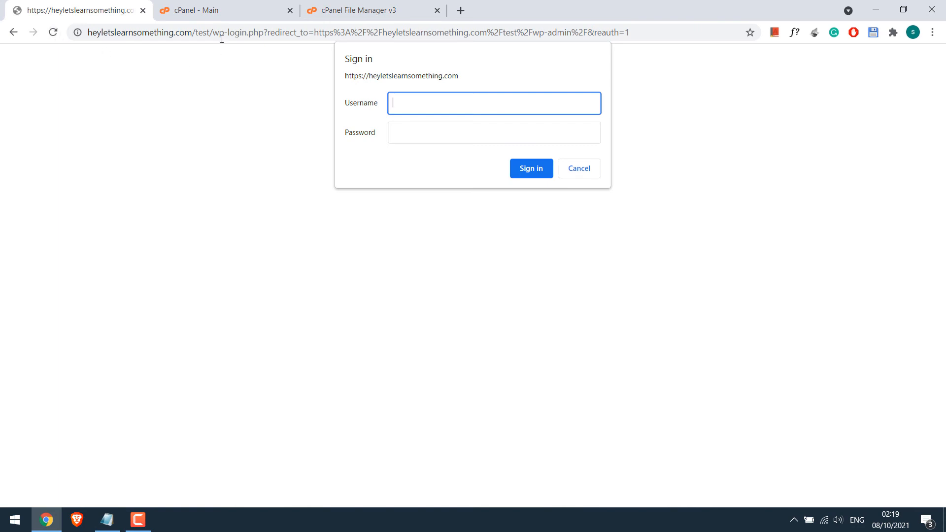
left_click(577, 168)
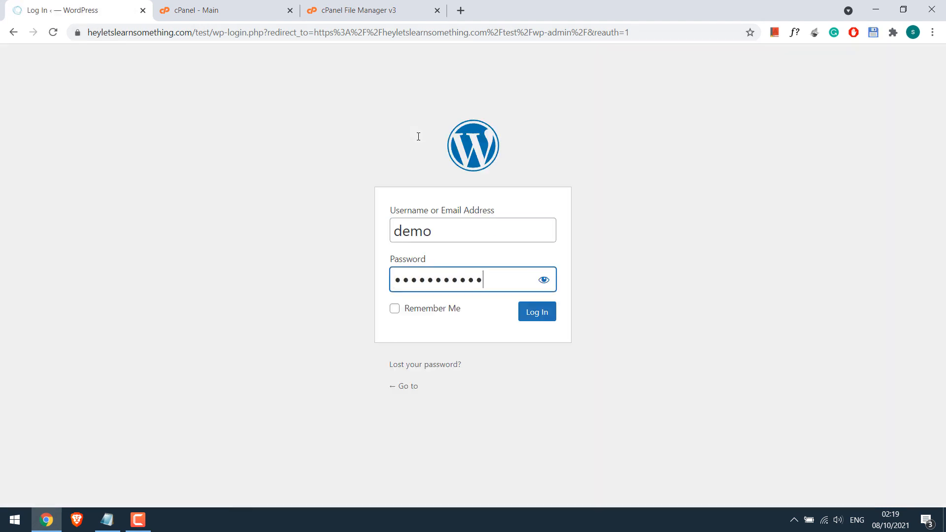
left_click(535, 311)
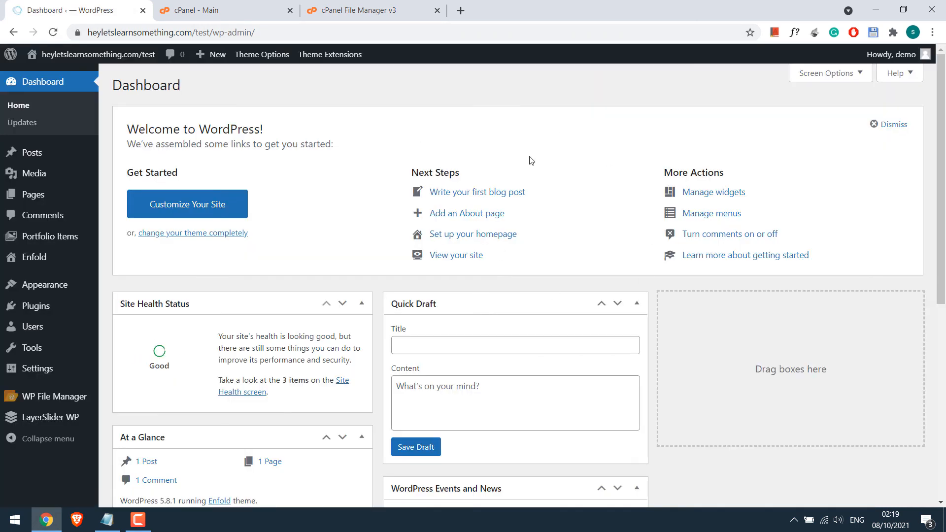
mouse_move(501, 270)
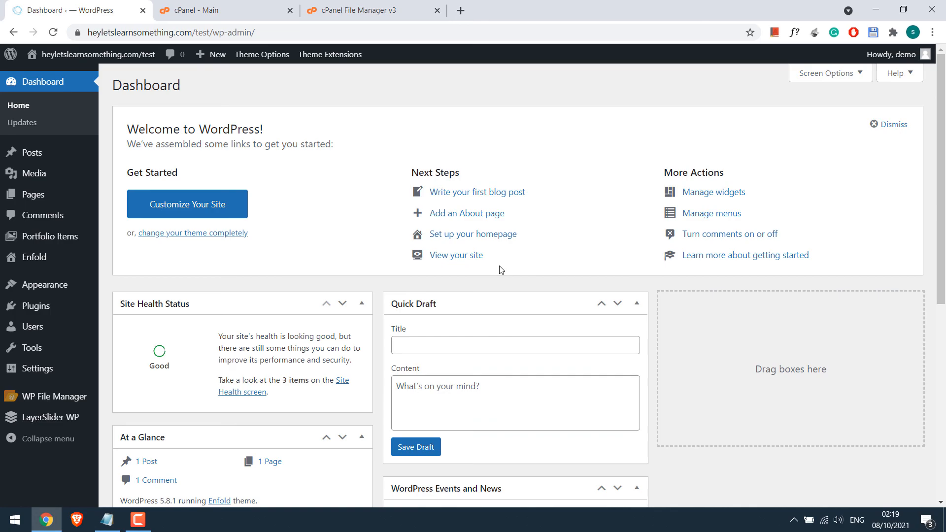